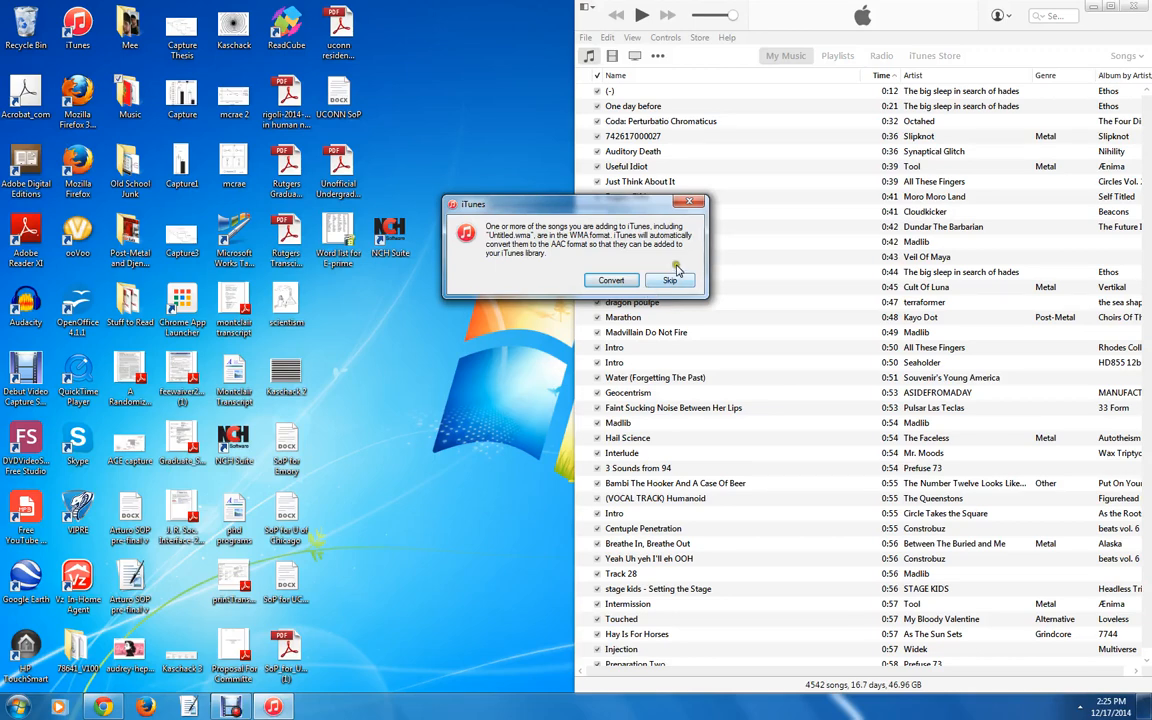
mouse_move(643, 281)
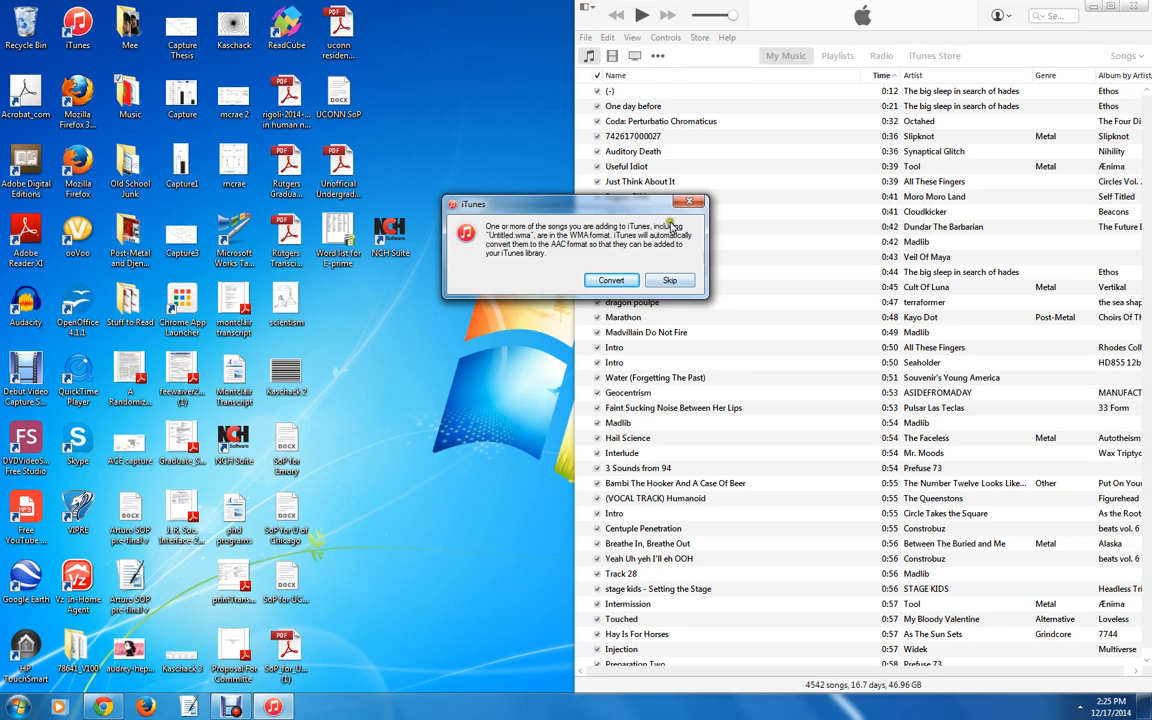
Step: Dismiss the iTunes WMA conversion prompt and bring up Chrome's 'Regression toward the mean' article
left_click(611, 280)
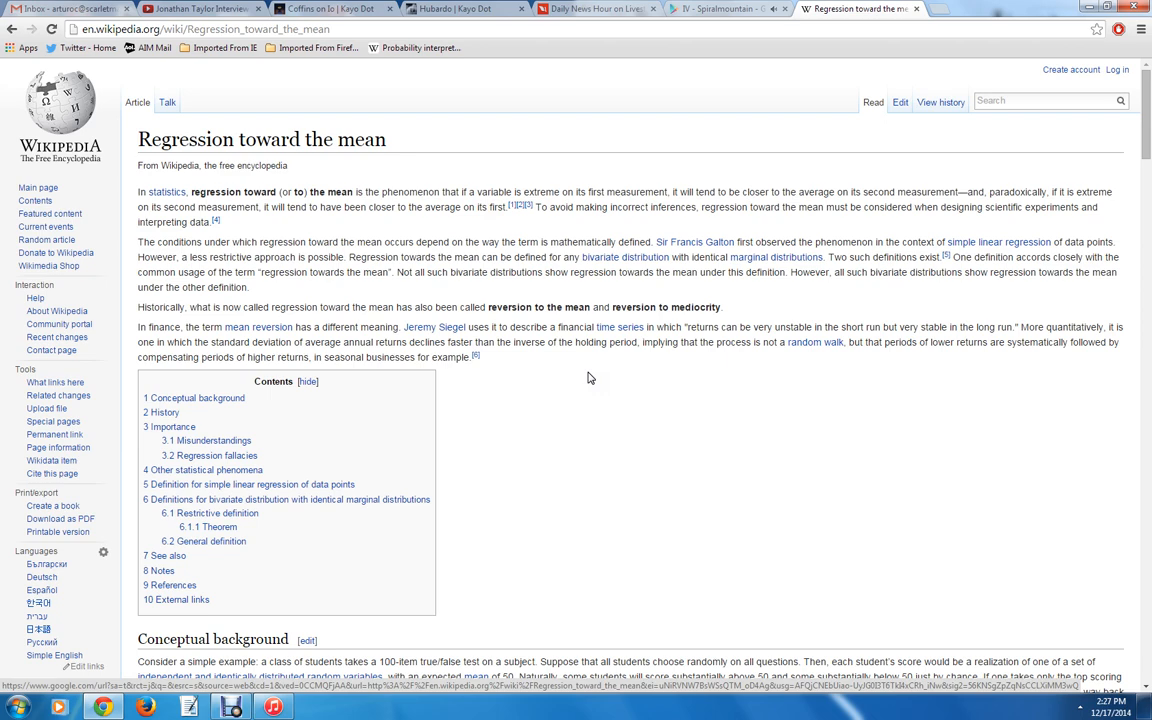
mouse_move(505, 302)
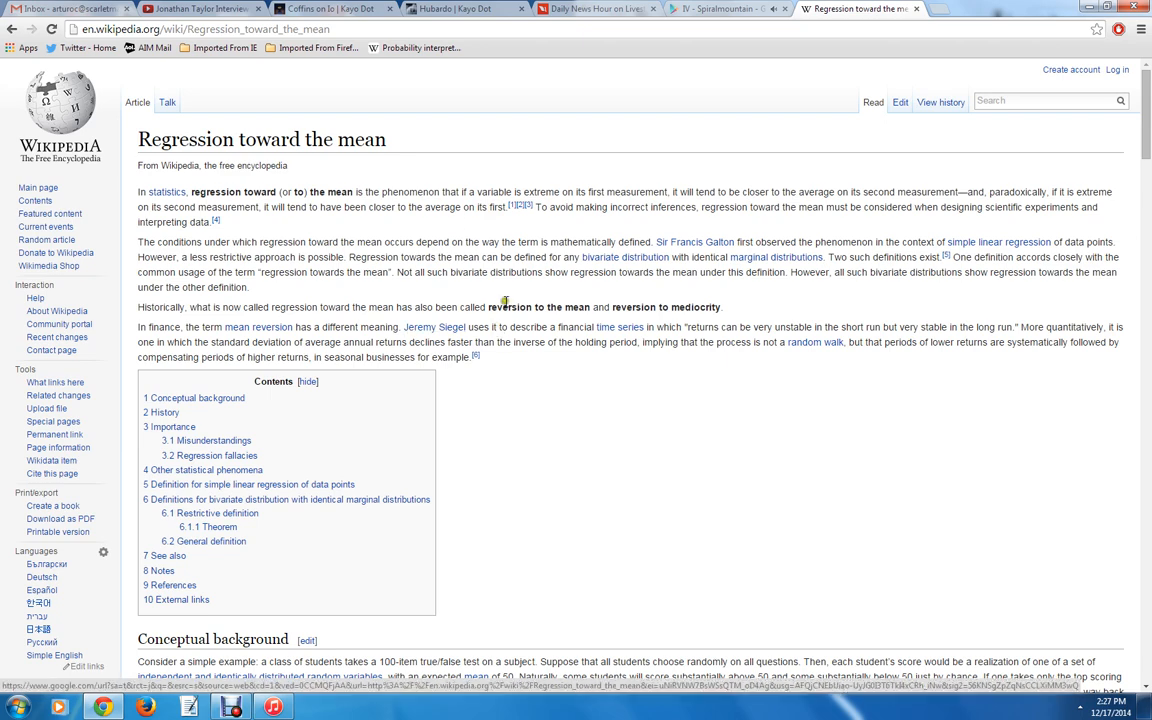
double_click(361, 139)
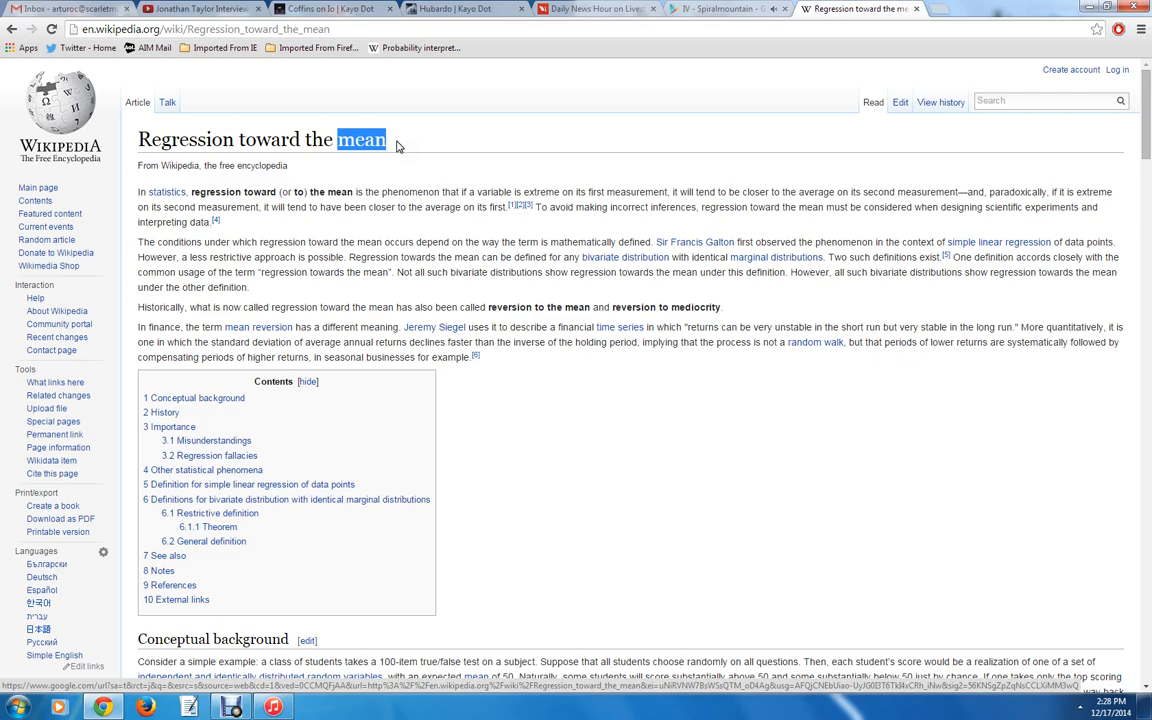
Step: Scroll past the conceptual background and history to read the Regression fallacies section
scroll("down", 3)
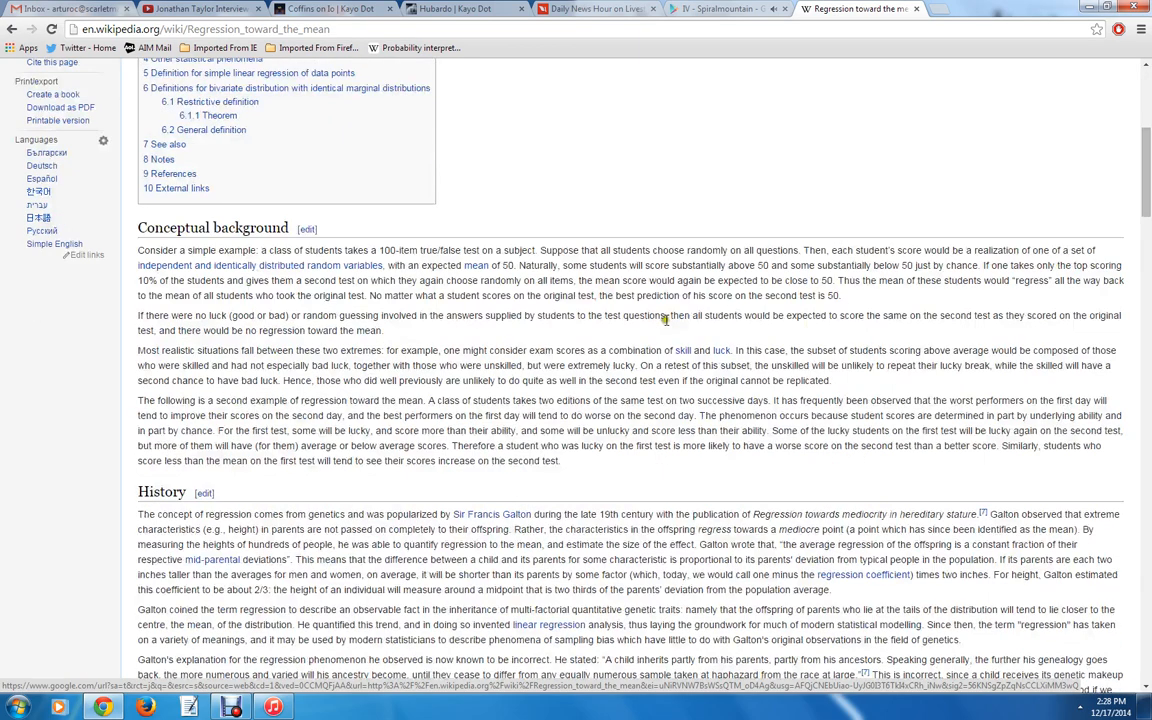
scroll("down", 3)
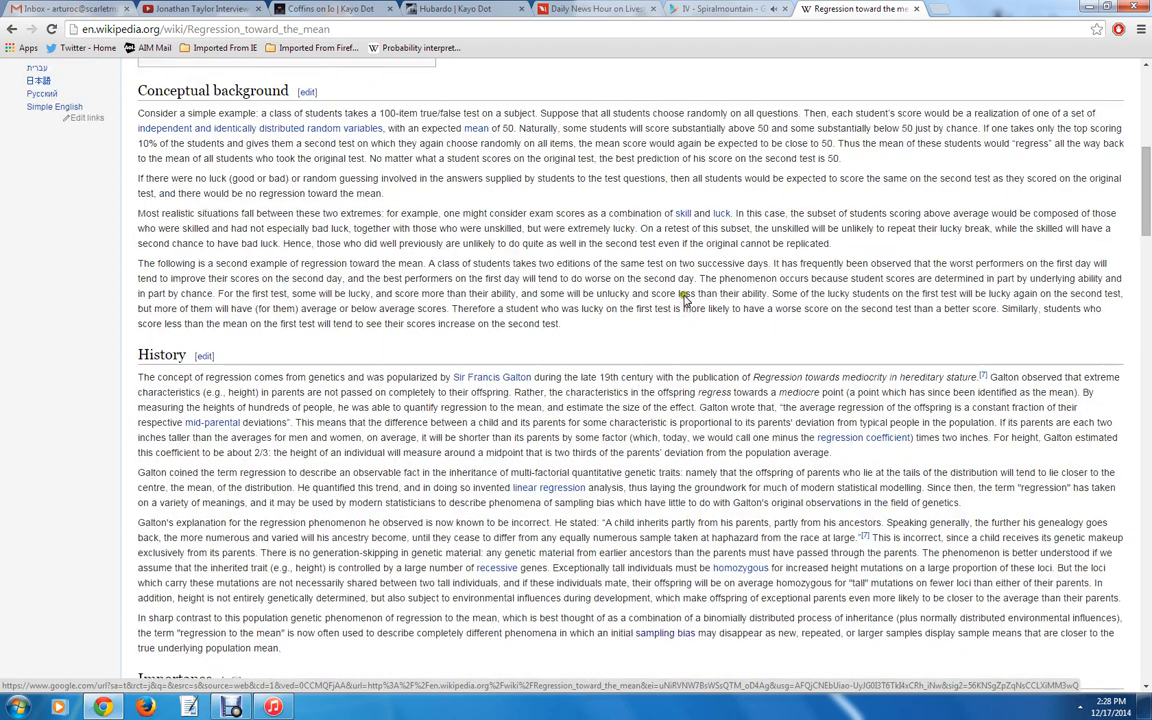
mouse_move(685, 300)
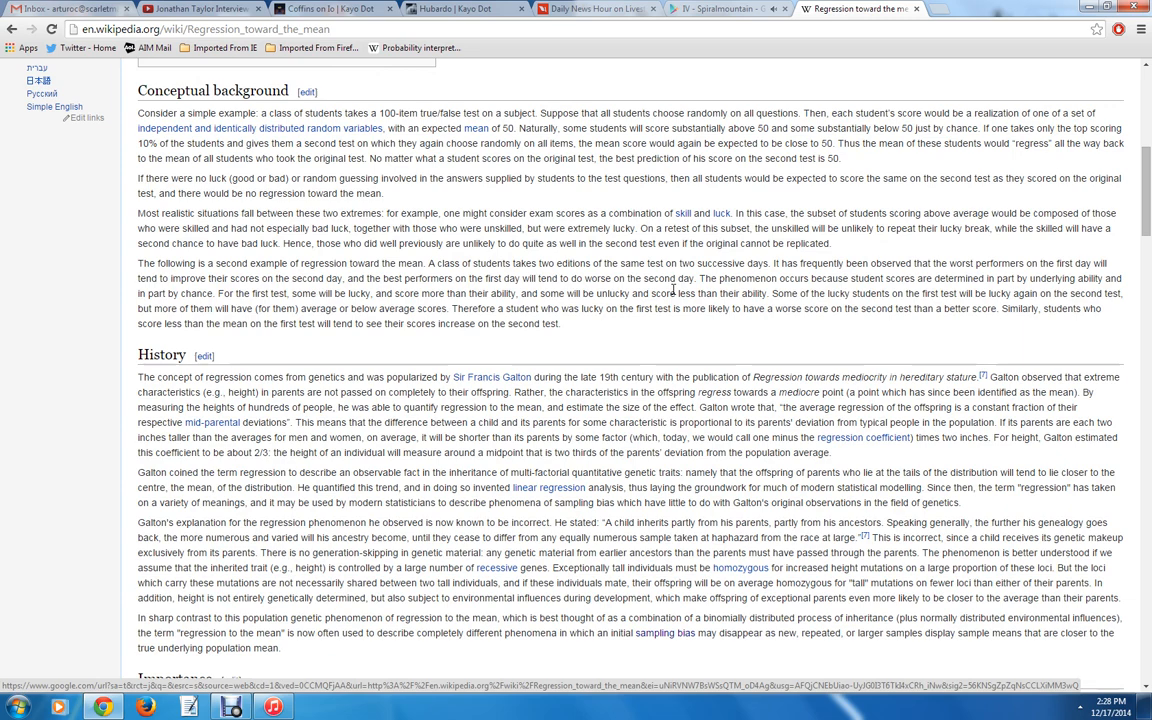
scroll("down", 3)
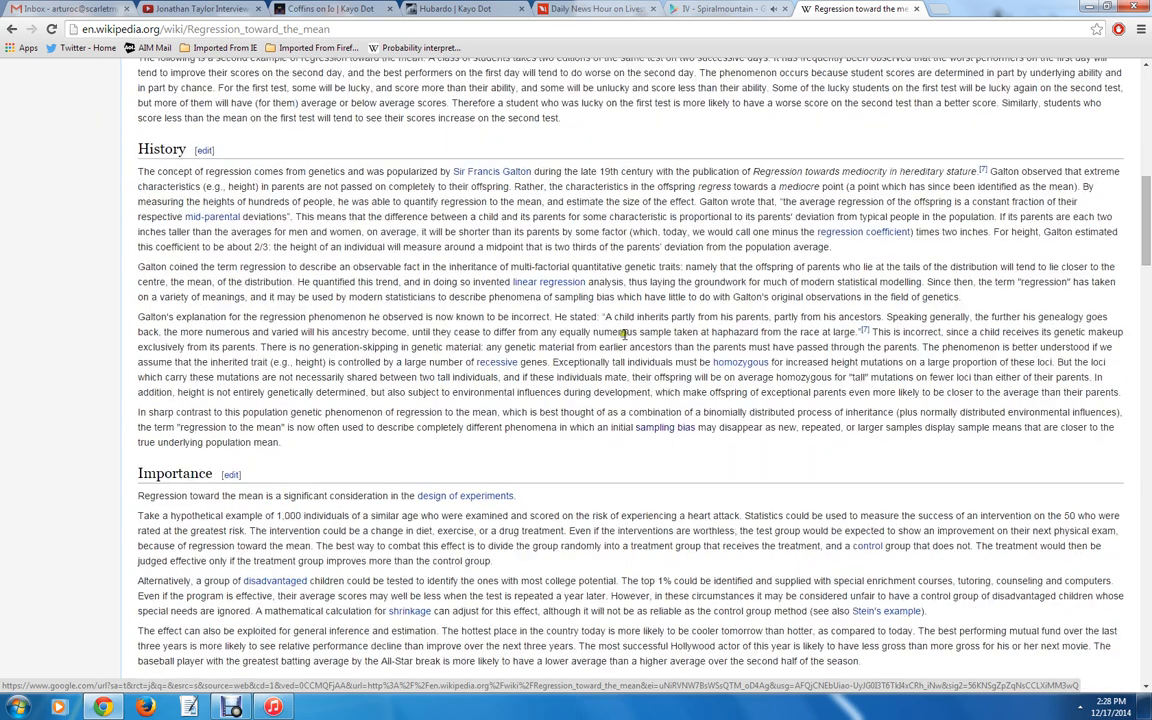
scroll("down", 3)
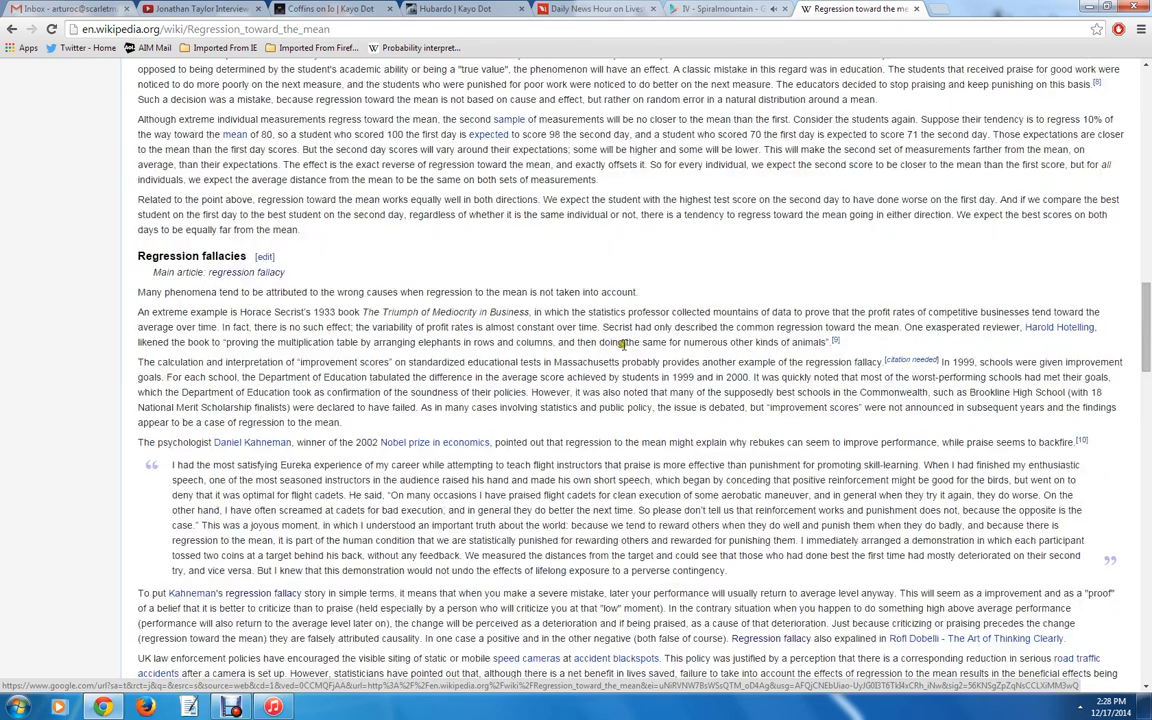
mouse_move(402, 277)
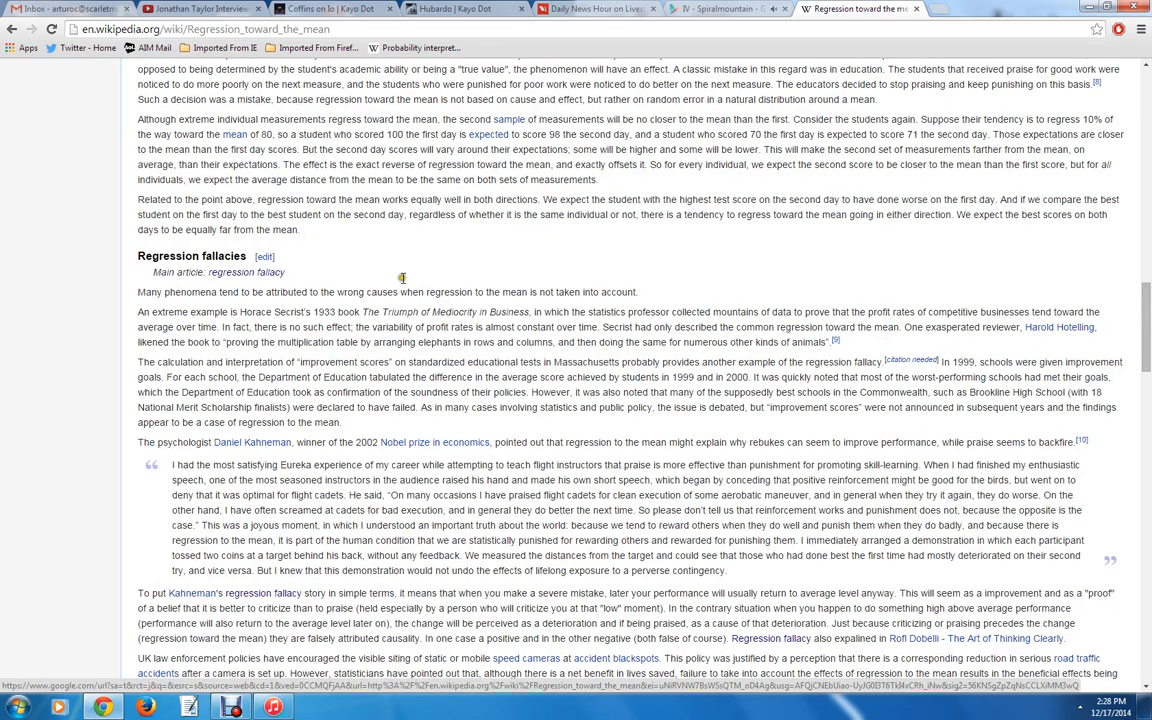
scroll("down", 3)
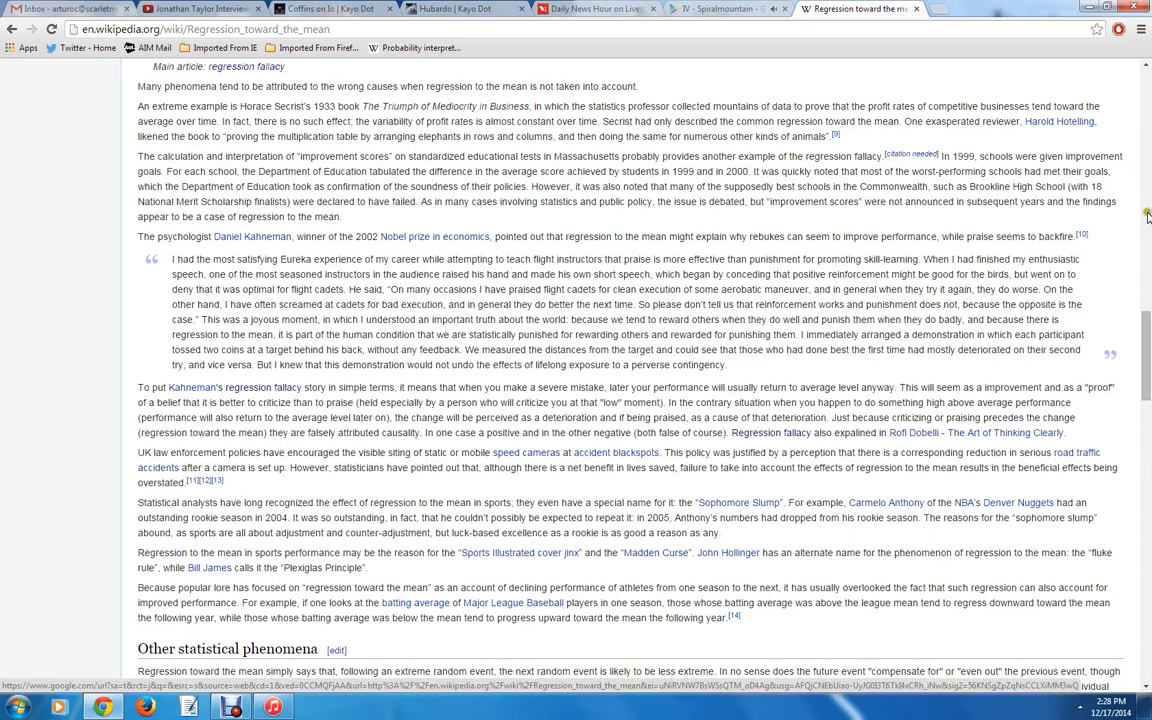
scroll("up", 3)
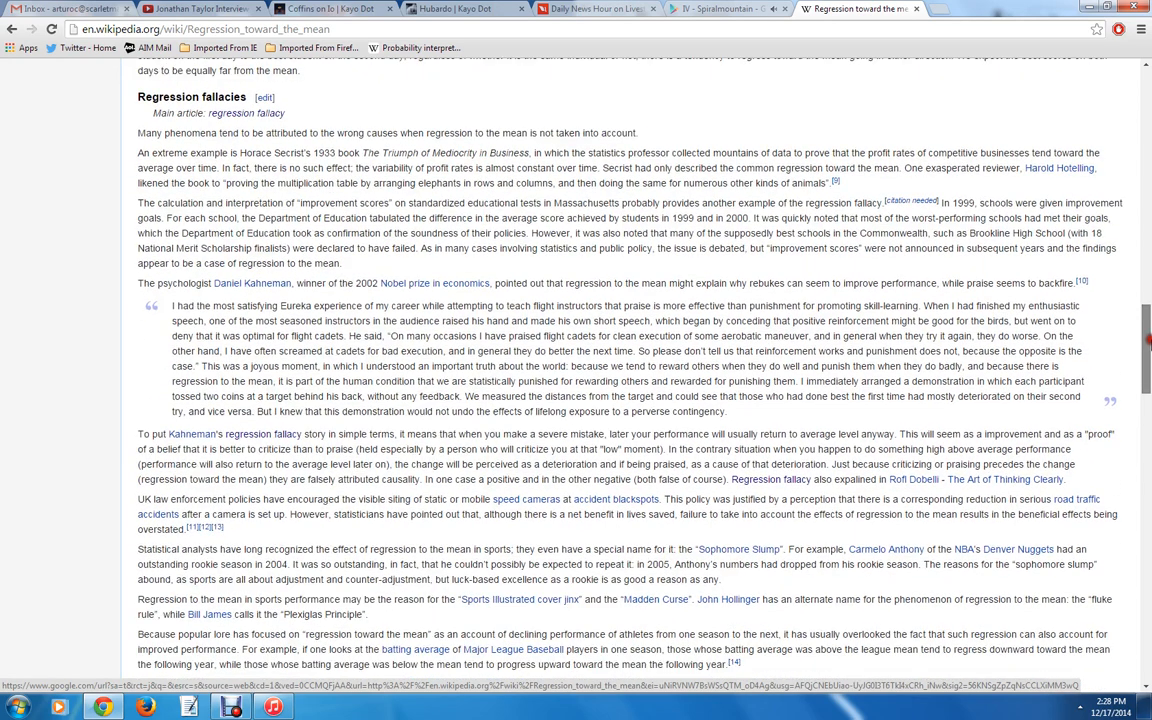
scroll("down", 3)
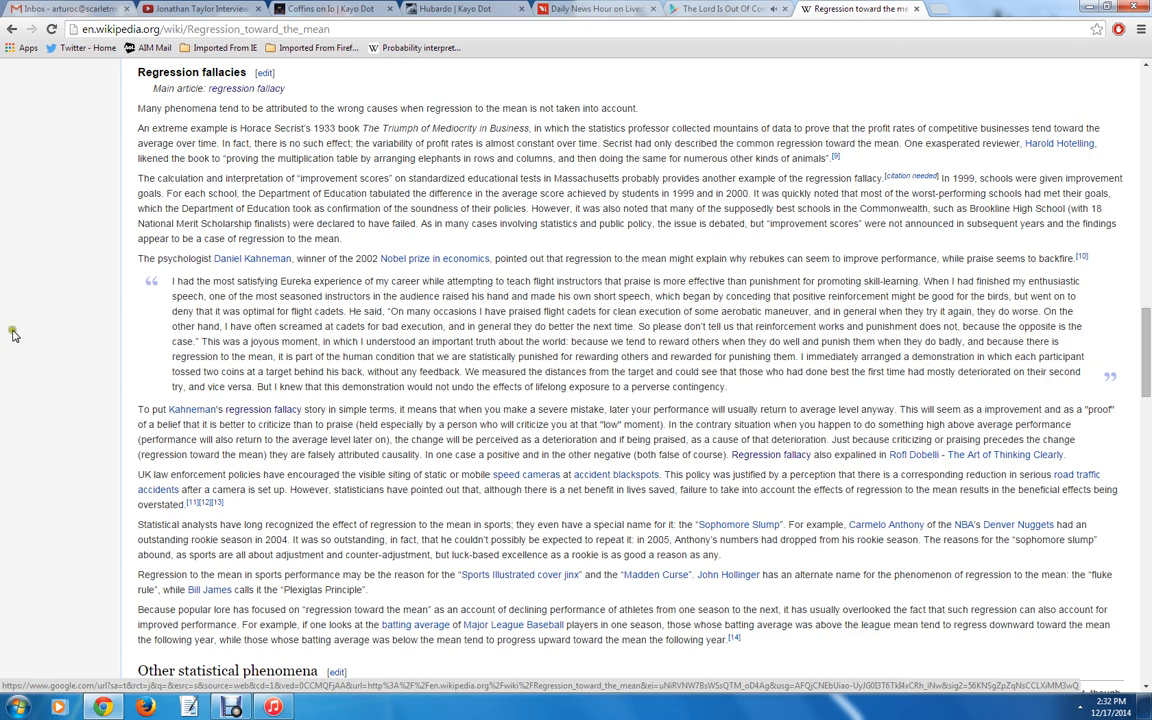
Step: Scroll back up to the Importance and Misunderstandings headings
scroll("up", 3)
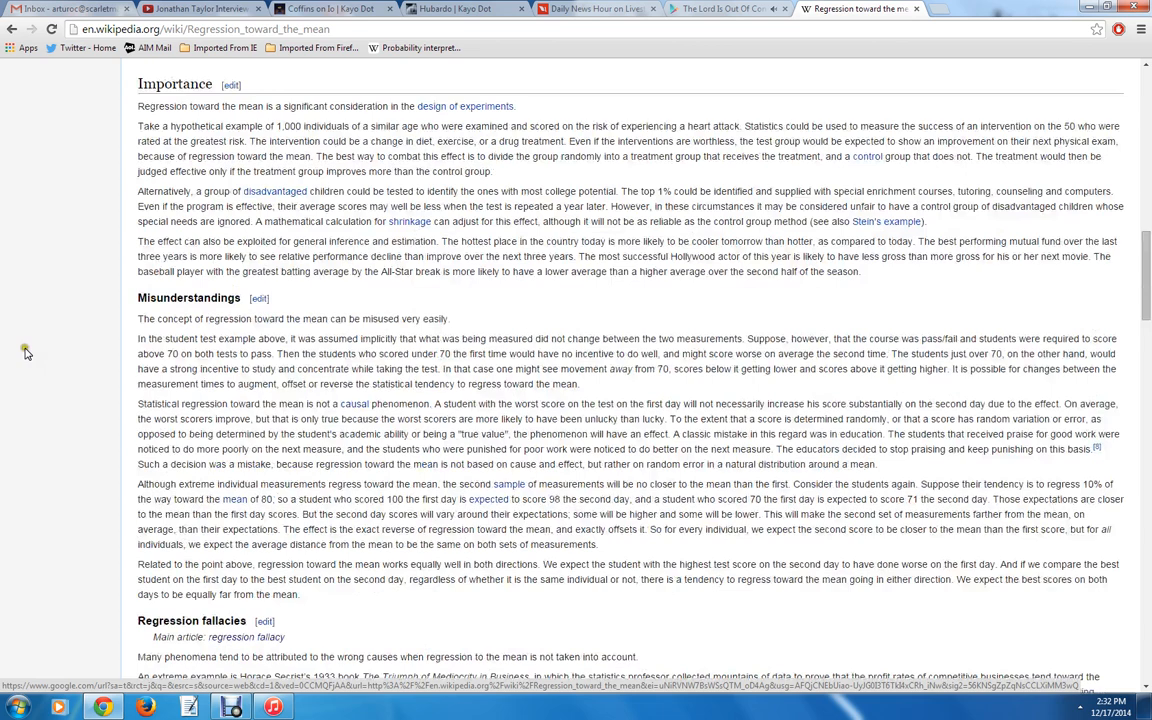
mouse_move(35, 305)
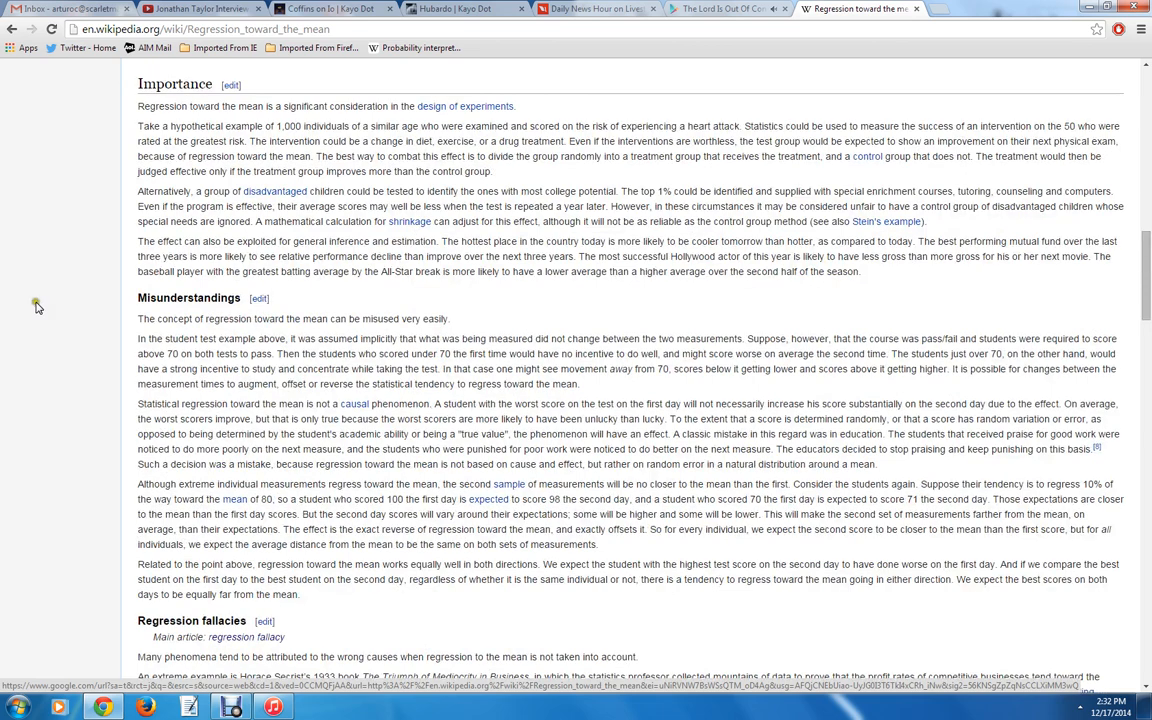
mouse_move(737, 273)
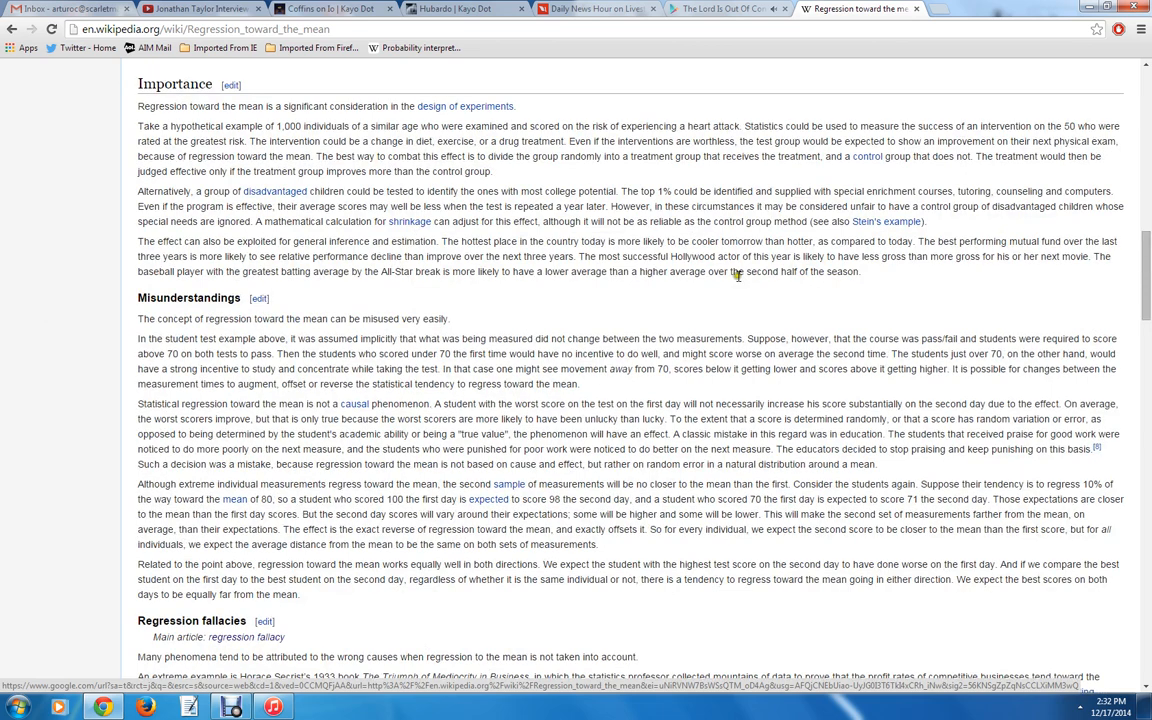
mouse_move(5, 360)
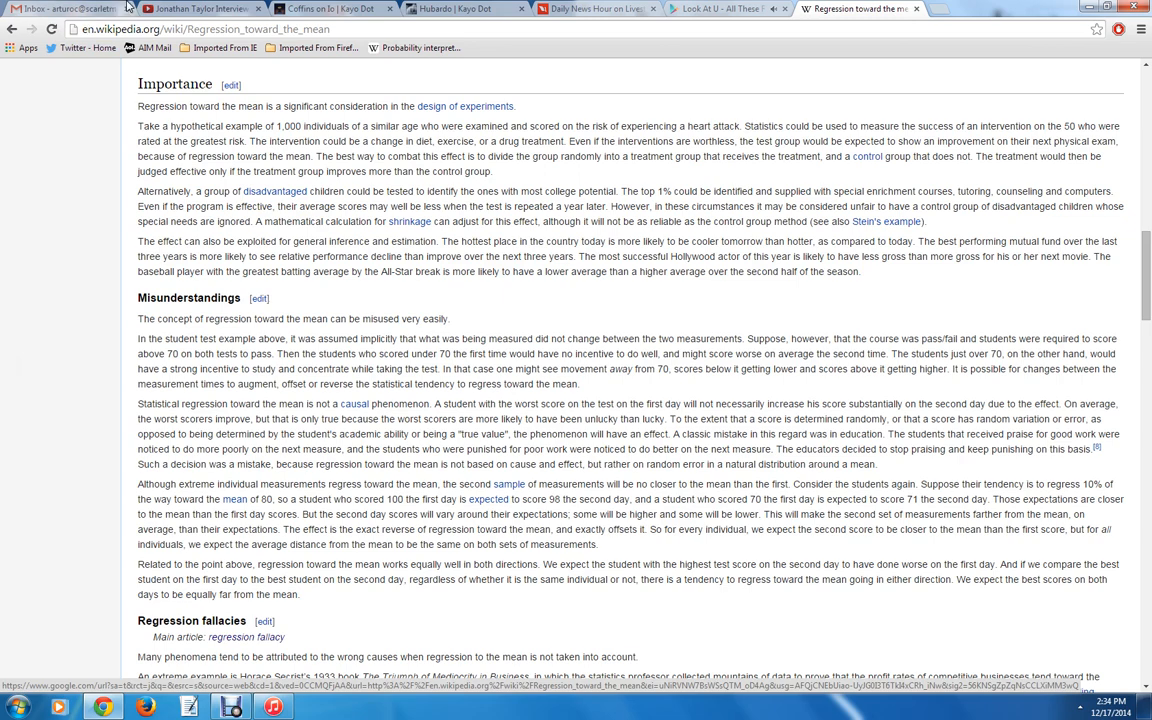
Step: Scroll the article briefly down, then up to the History section above Importance
scroll("down", 3)
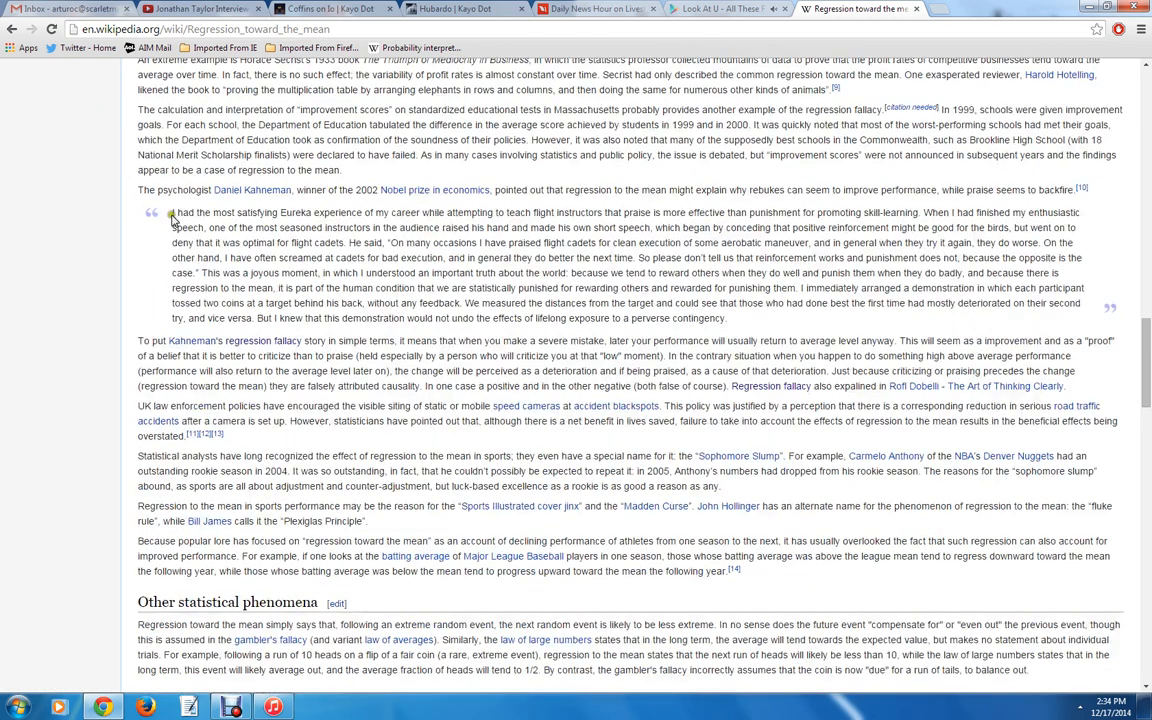
scroll("up", 3)
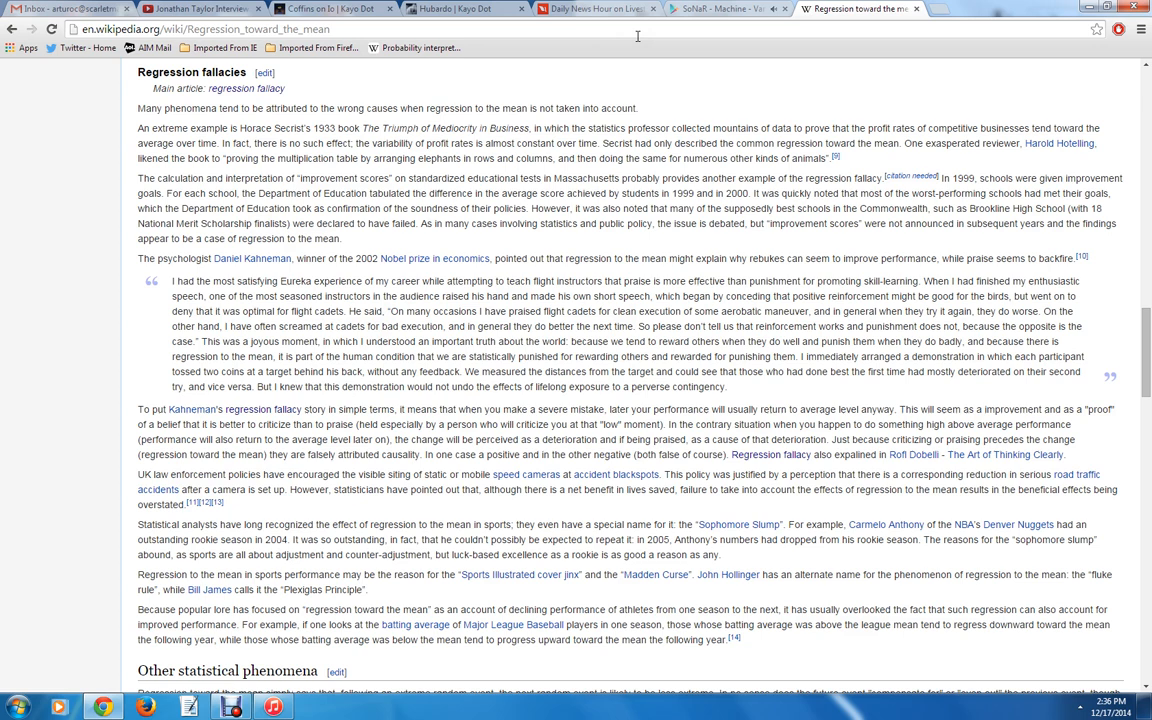
scroll("up", 3)
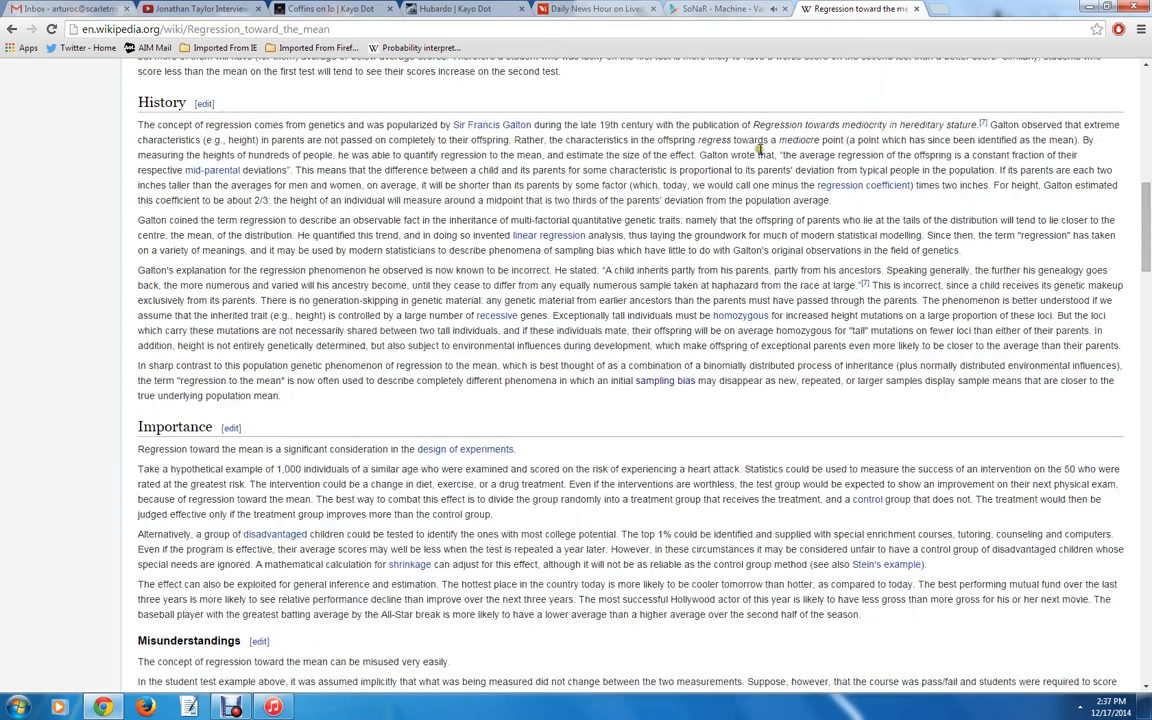
Step: Scroll up to the article title and clear the accidental title highlight
scroll("up", 3)
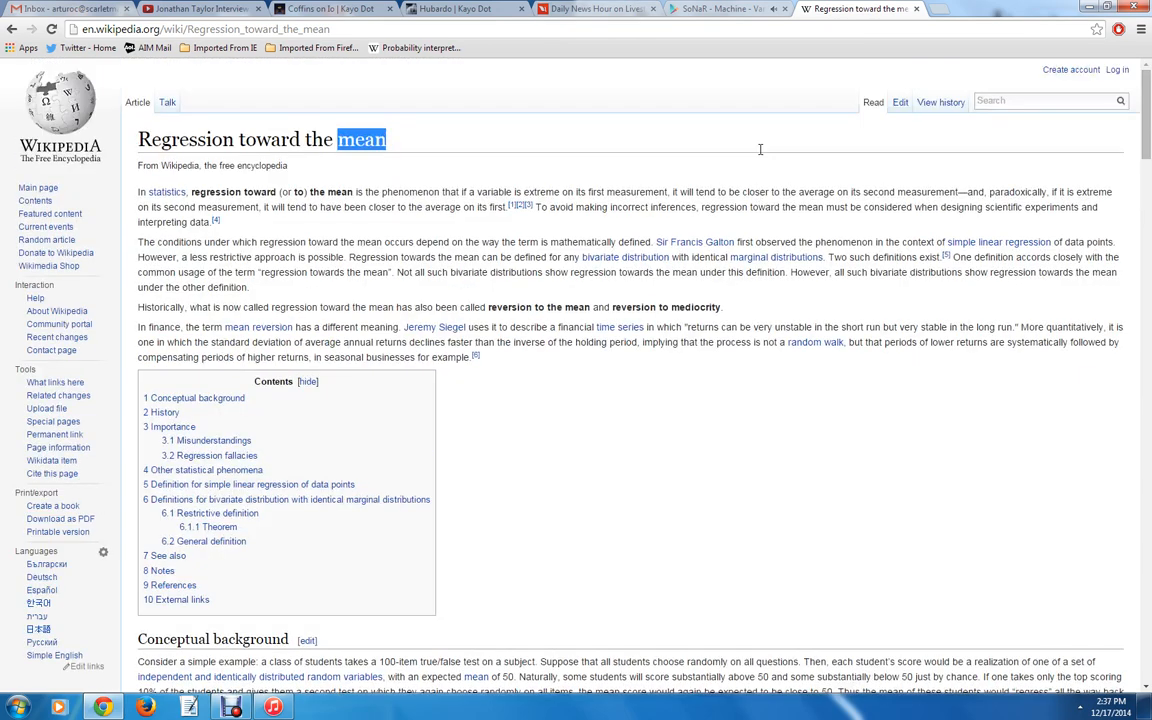
left_click(789, 172)
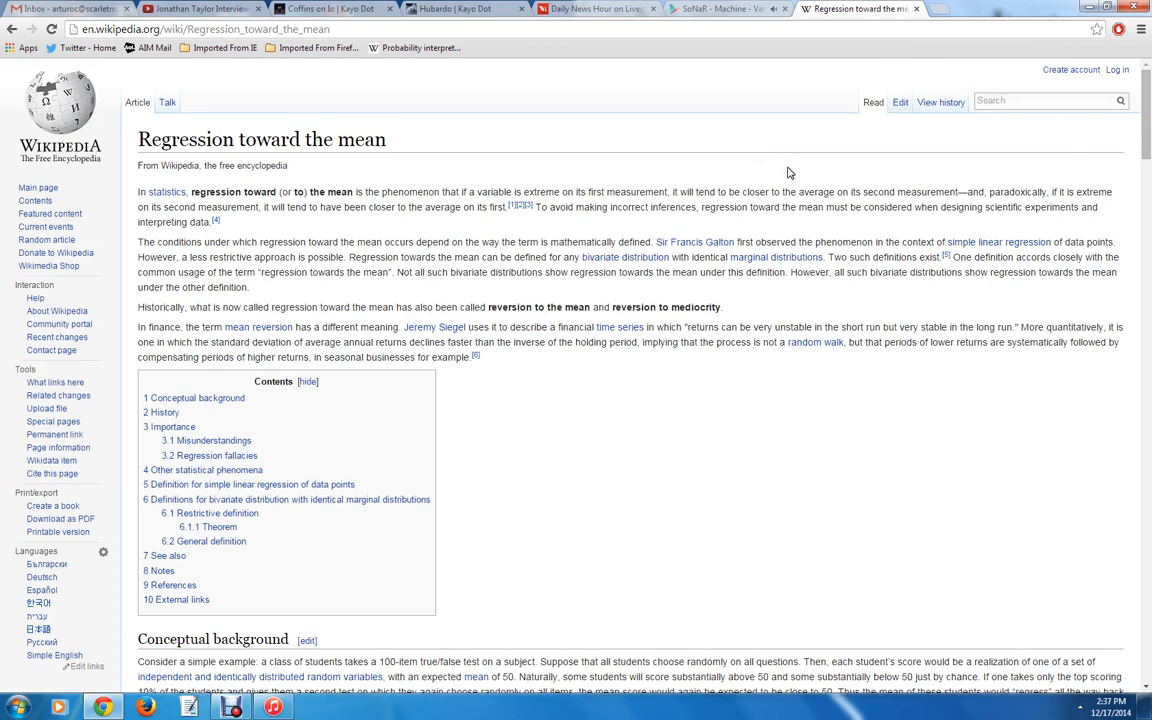